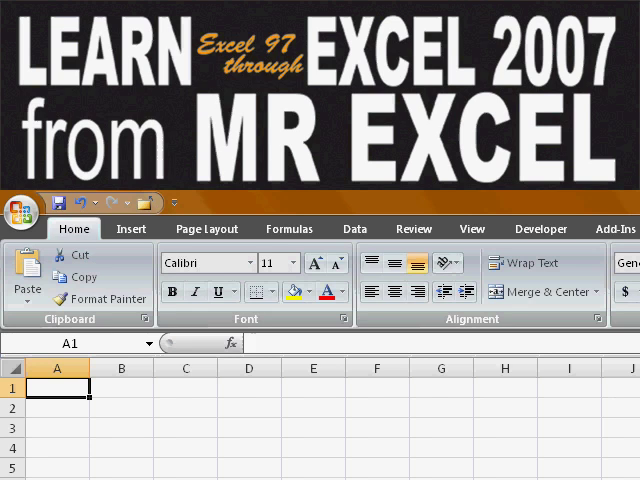
Try the Page Layout Background picture chooser for the sheet first
click(26, 296)
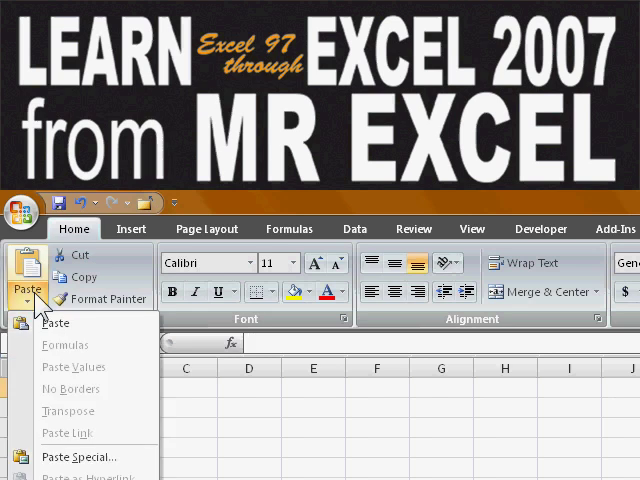
click(130, 228)
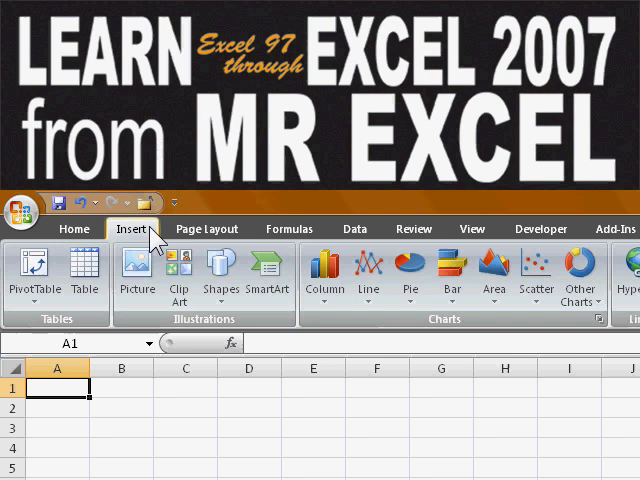
click(24, 270)
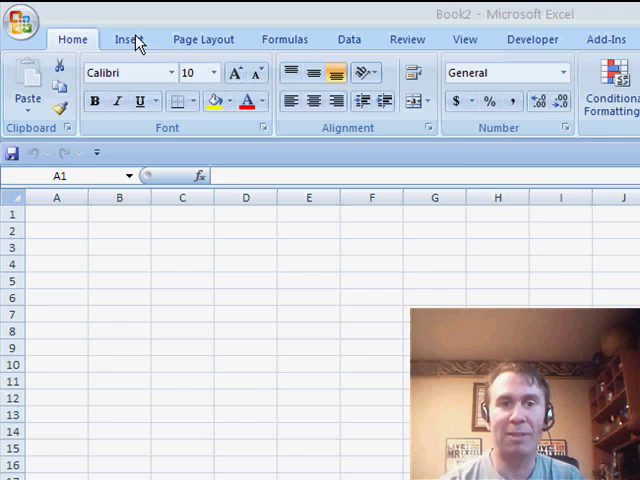
click(202, 40)
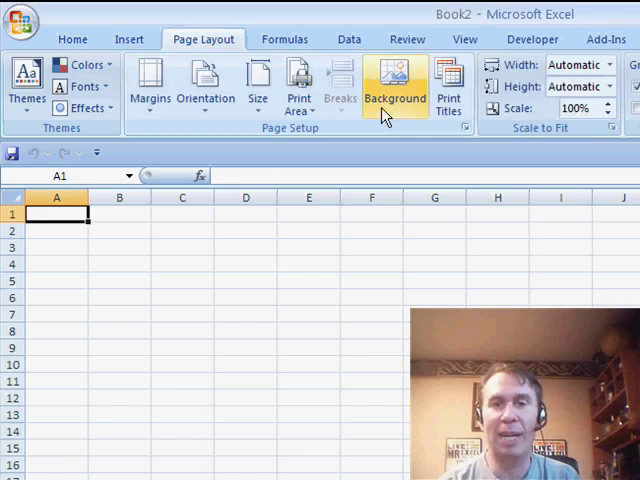
click(394, 88)
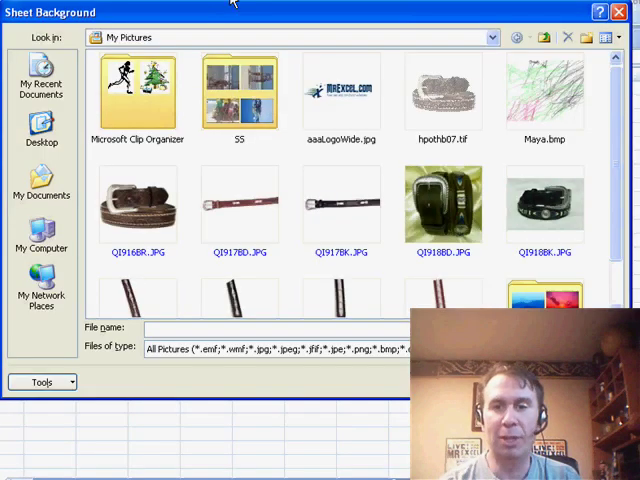
click(444, 204)
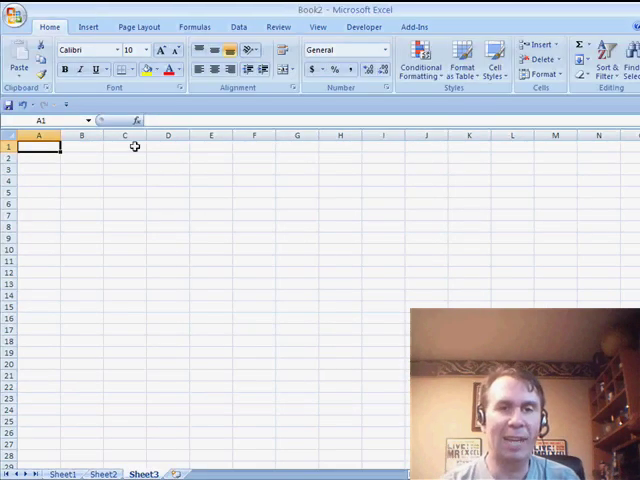
Draw a rectangle shape over cells A1:D13 from Insert > Shapes and bring up Format Shape
click(88, 26)
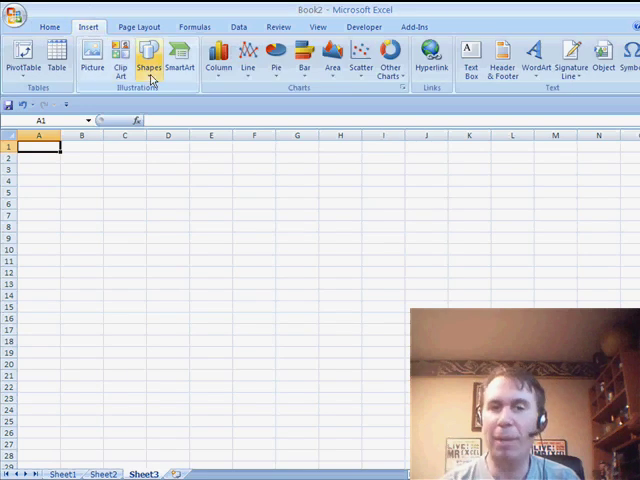
click(148, 56)
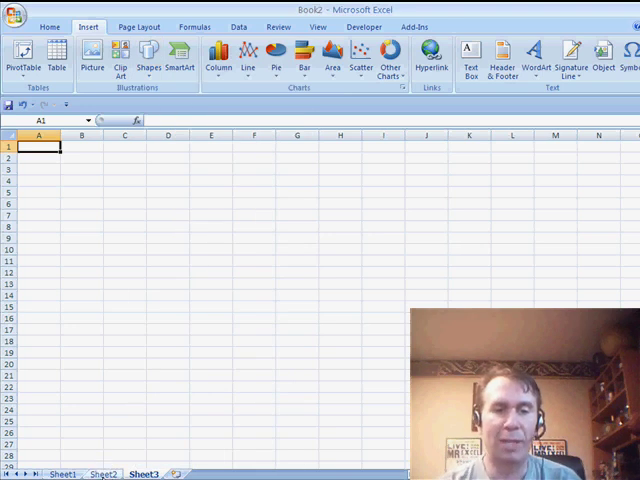
click(92, 56)
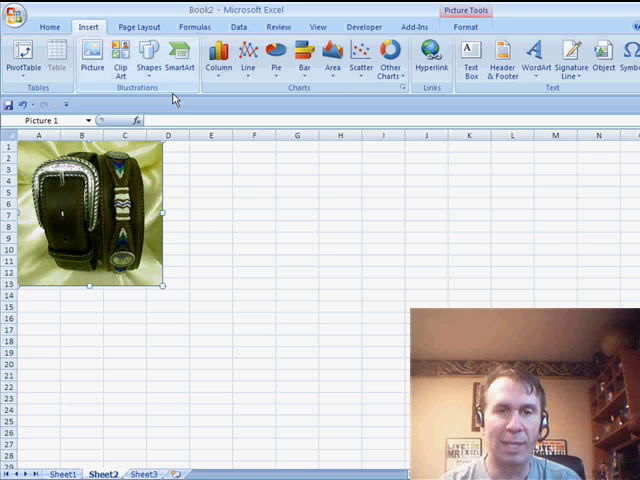
click(148, 58)
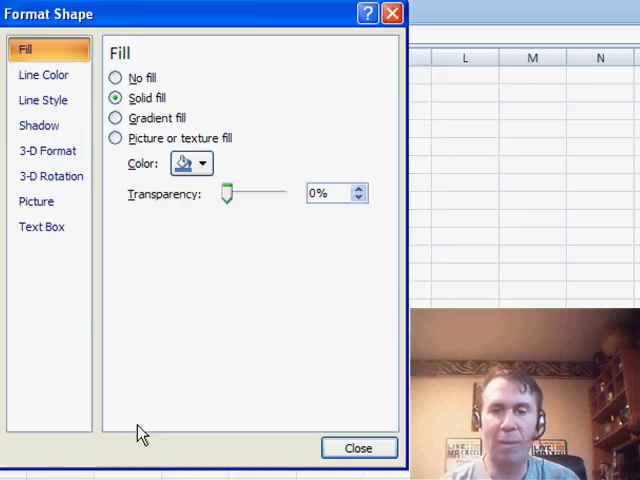
mouse_move(144, 152)
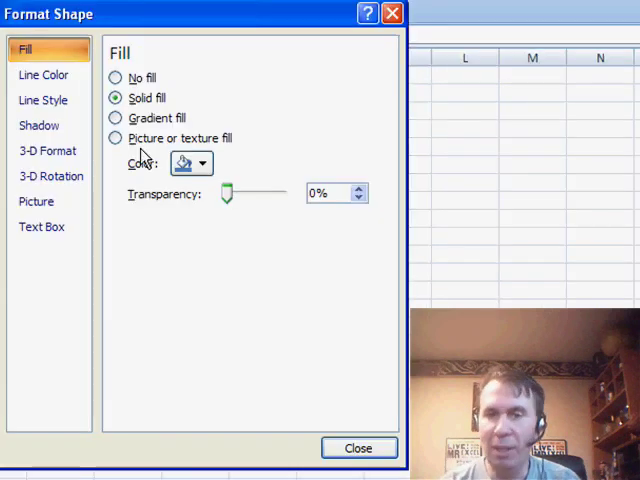
Fill the shape with the untiled watch picture at about 73% transparency and reach its Line Color settings
click(116, 138)
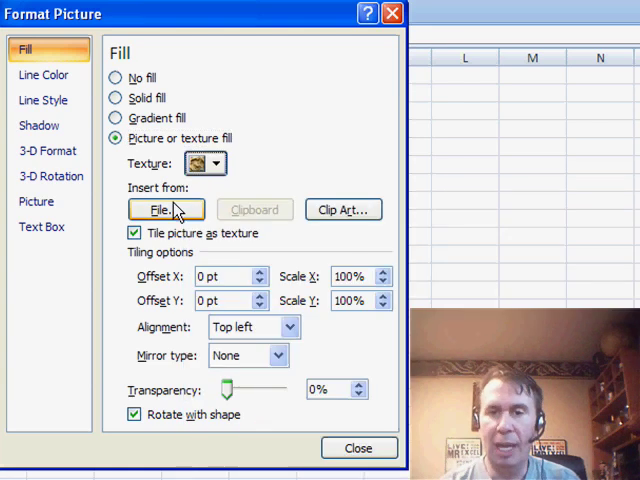
click(164, 210)
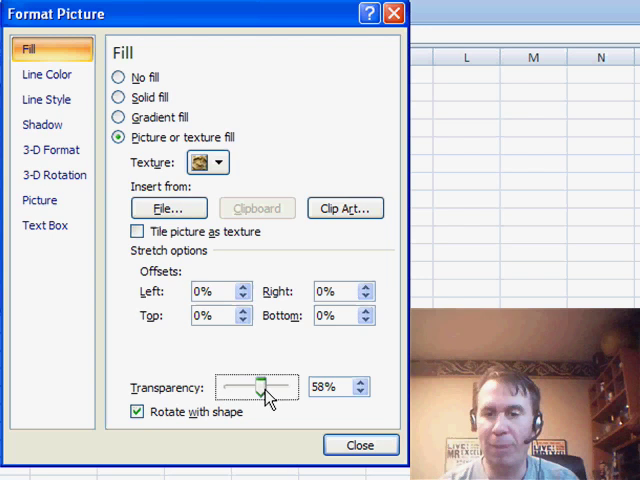
drag(264, 388, 282, 388)
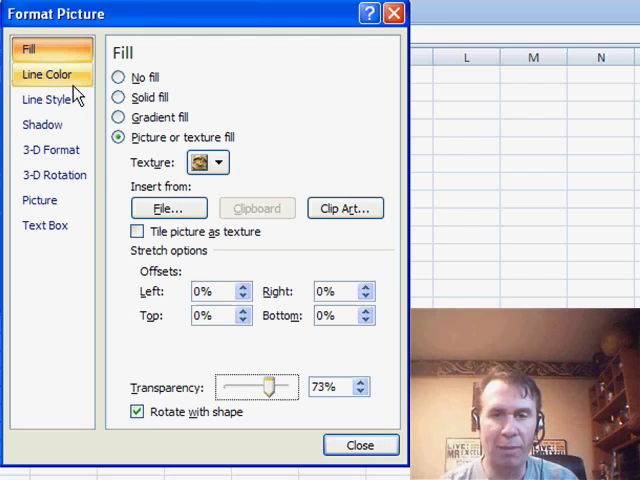
click(46, 100)
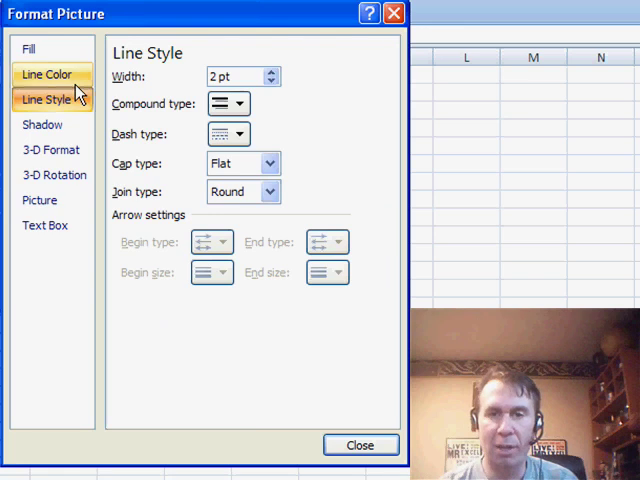
click(46, 74)
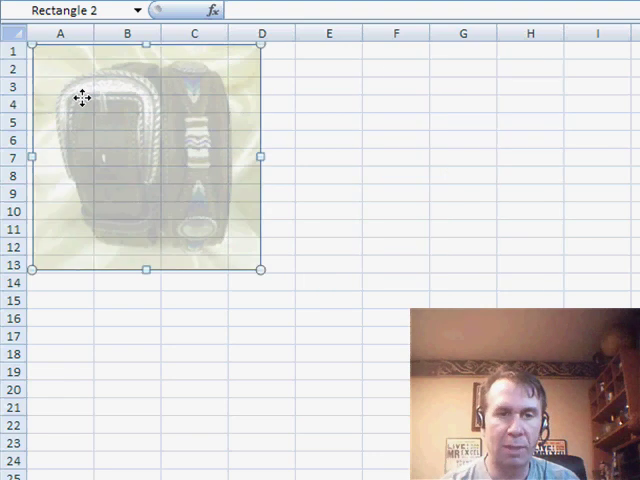
Enter 123 into cells over the faded watch so the numbers read through the watermark
click(328, 120)
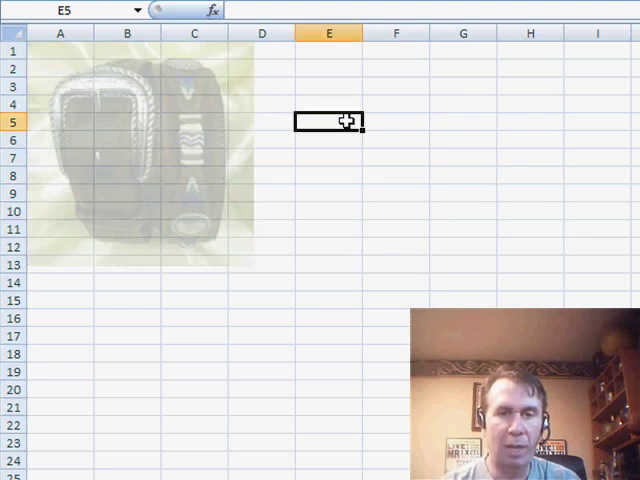
click(128, 68)
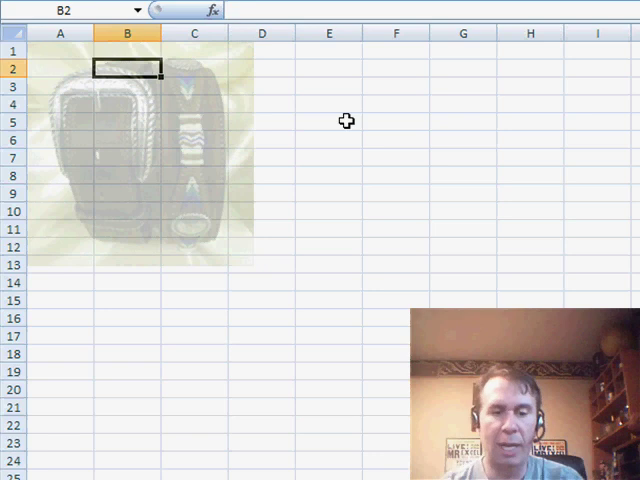
text(123)
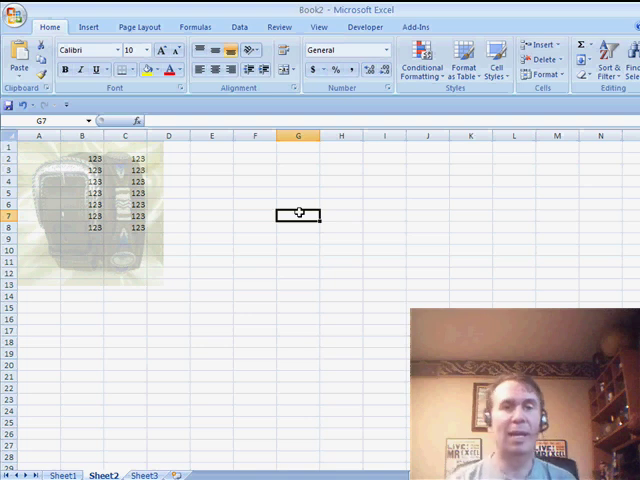
Apply the watch picture as the ordinary tiled sheet background via Page Layout > Background
click(138, 26)
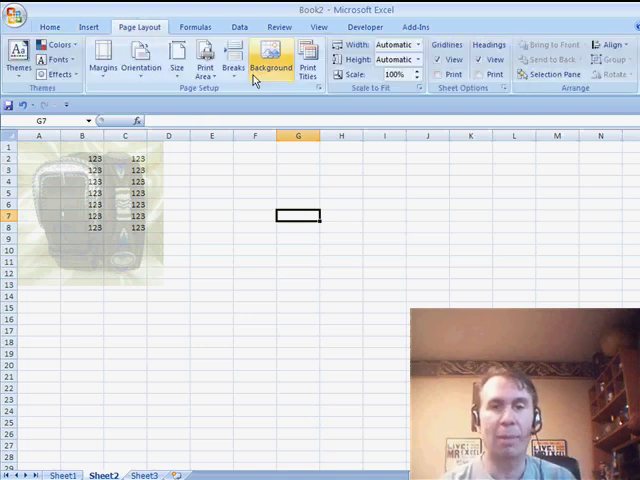
click(272, 56)
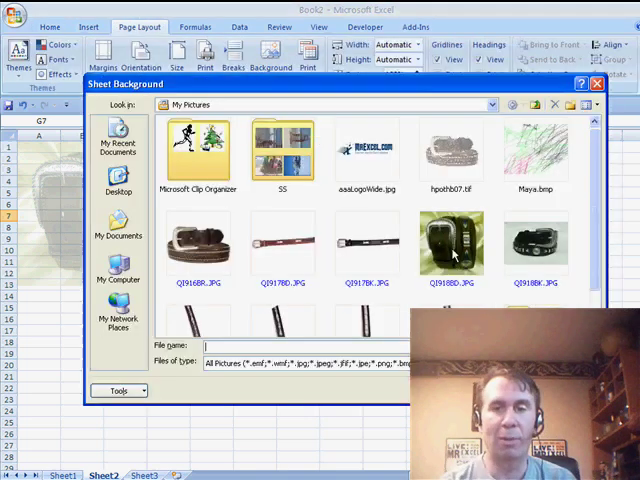
double_click(452, 240)
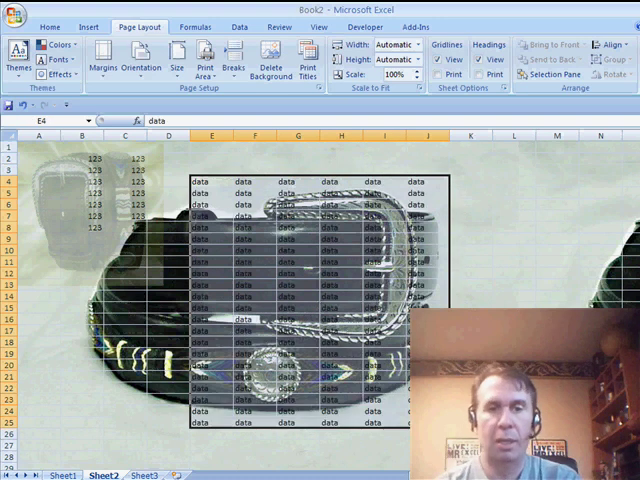
Check Print Preview, which shows a blank page, and leave it
click(18, 22)
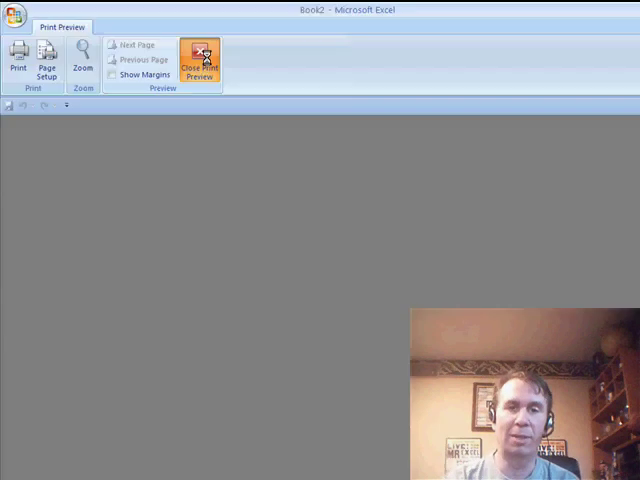
click(196, 62)
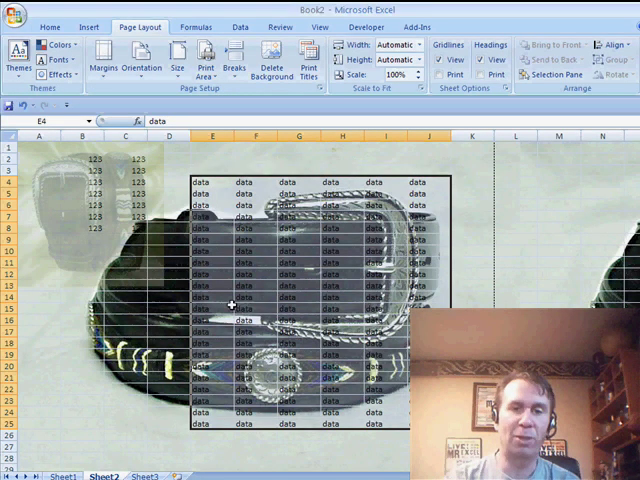